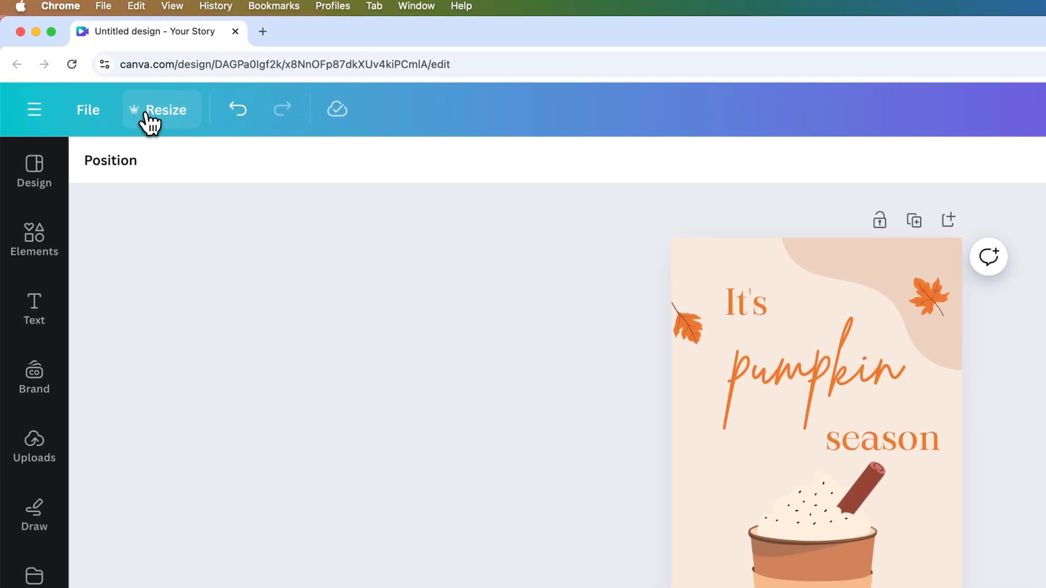
# Choose 1920 × 1080 px in the story's resize options as the target size.
pyautogui.click(160, 109)
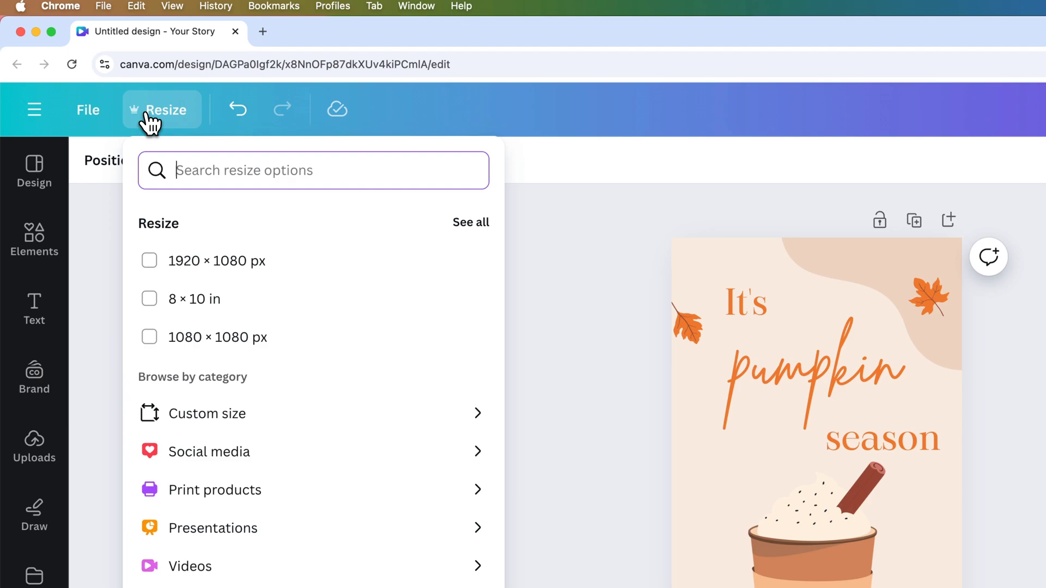
pyautogui.moveTo(85, 122)
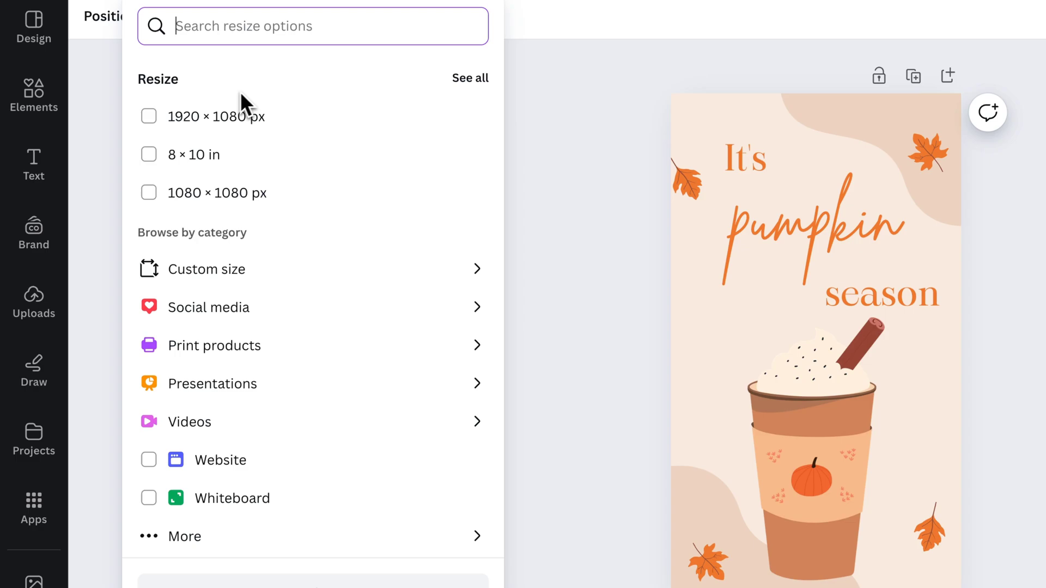
pyautogui.moveTo(187, 120)
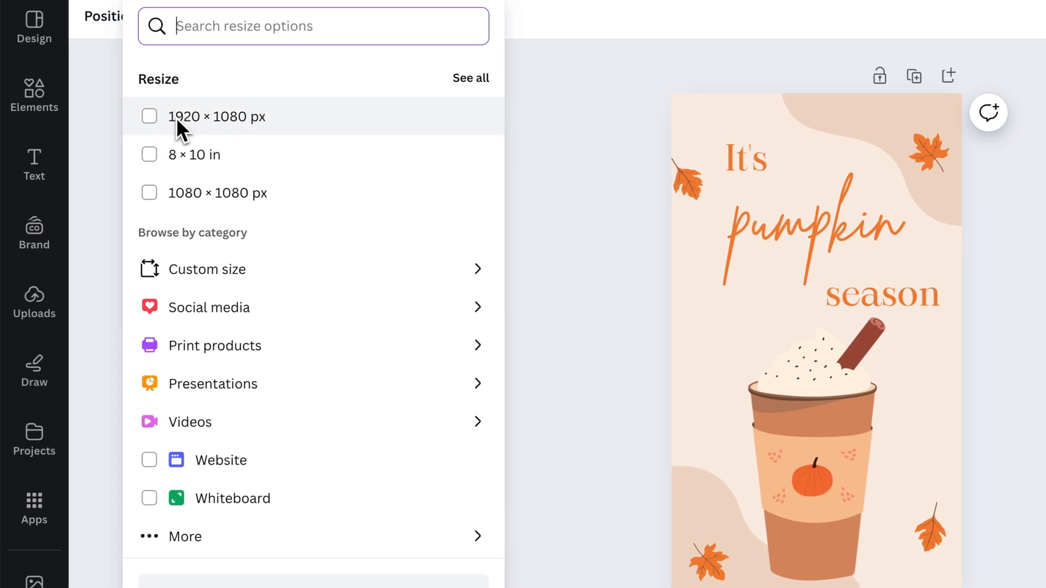
pyautogui.moveTo(243, 269)
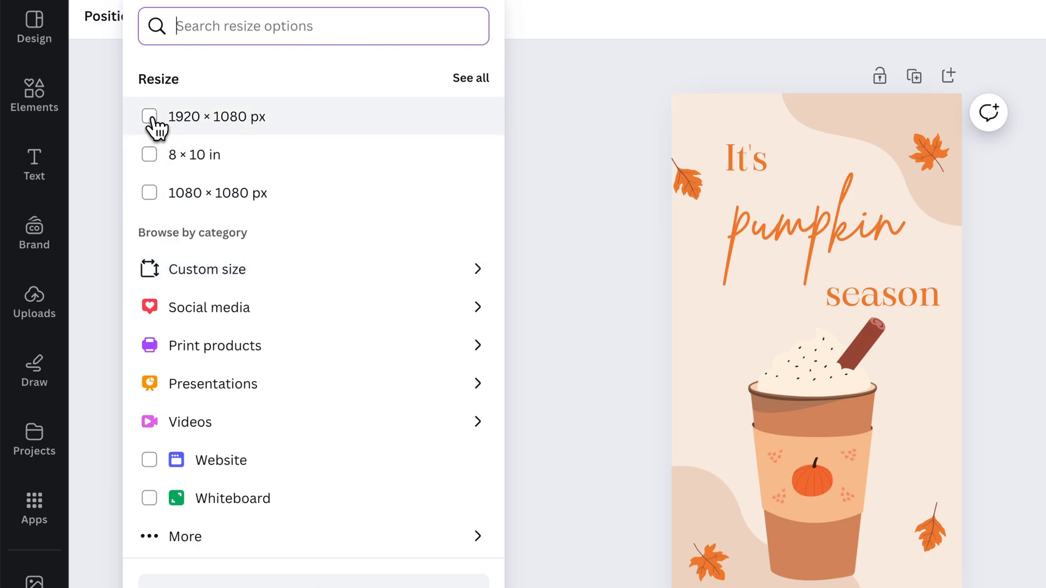
pyautogui.click(149, 117)
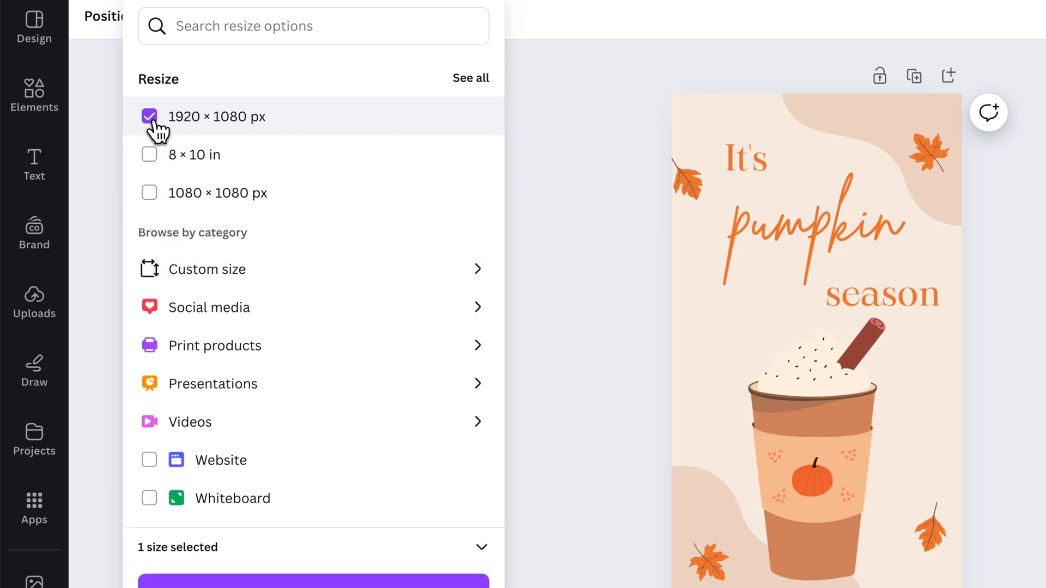
pyautogui.scroll(-3)
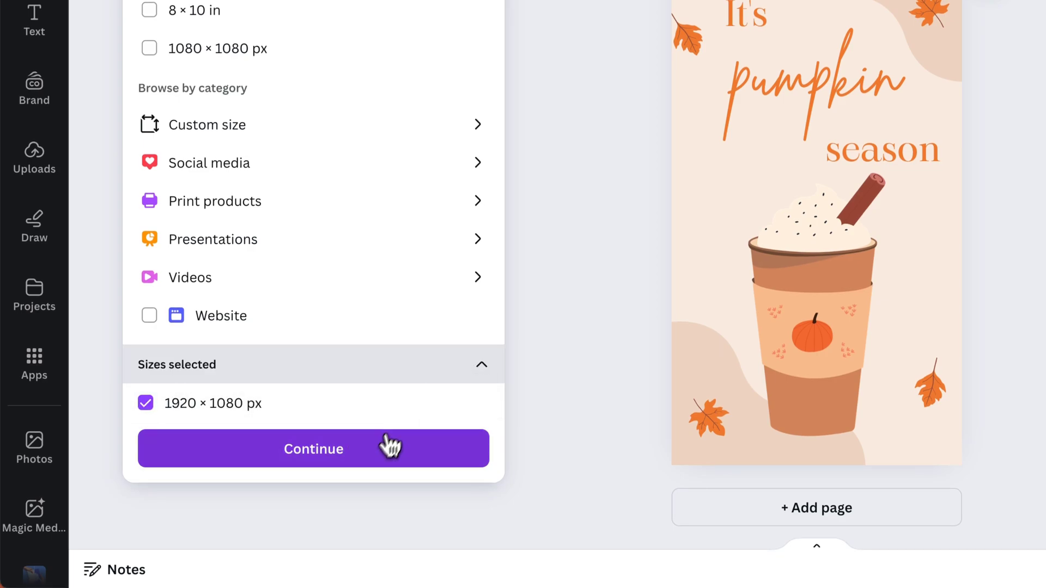
pyautogui.moveTo(368, 460)
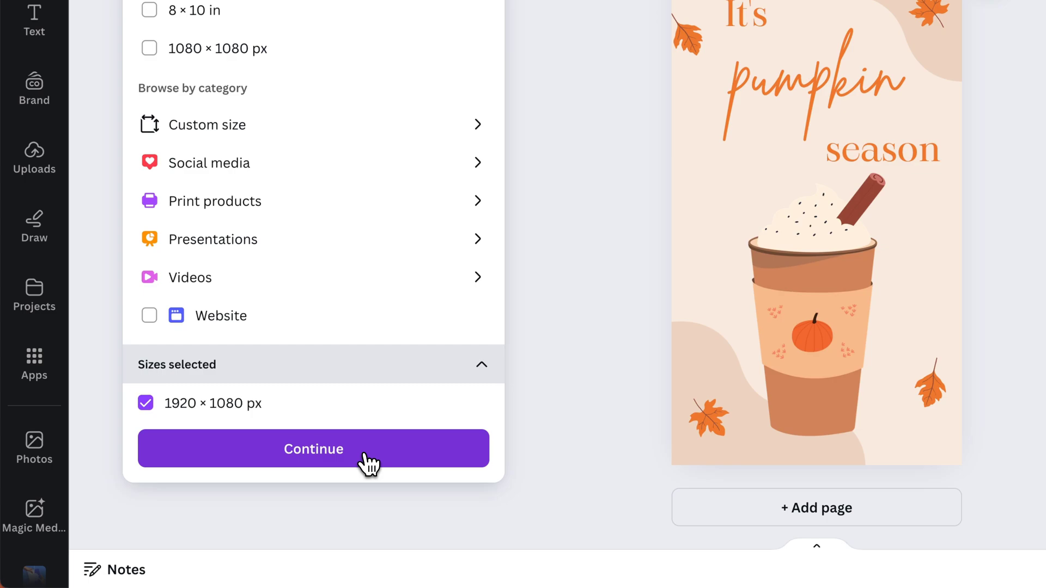
# Preview the landscape size and create a resized 1920 × 1080 px copy, keeping the original.
pyautogui.click(313, 448)
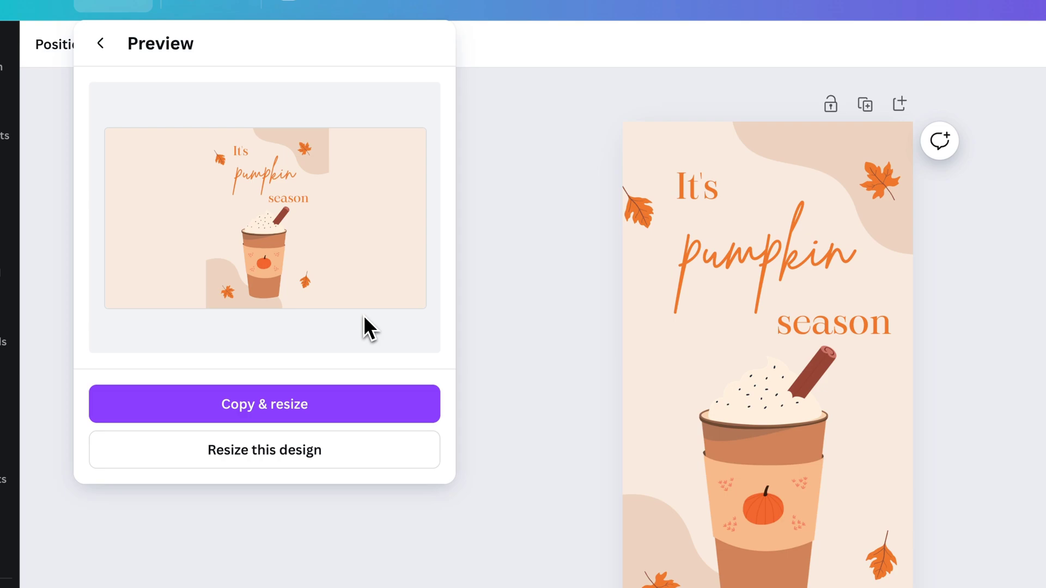
pyautogui.moveTo(366, 337)
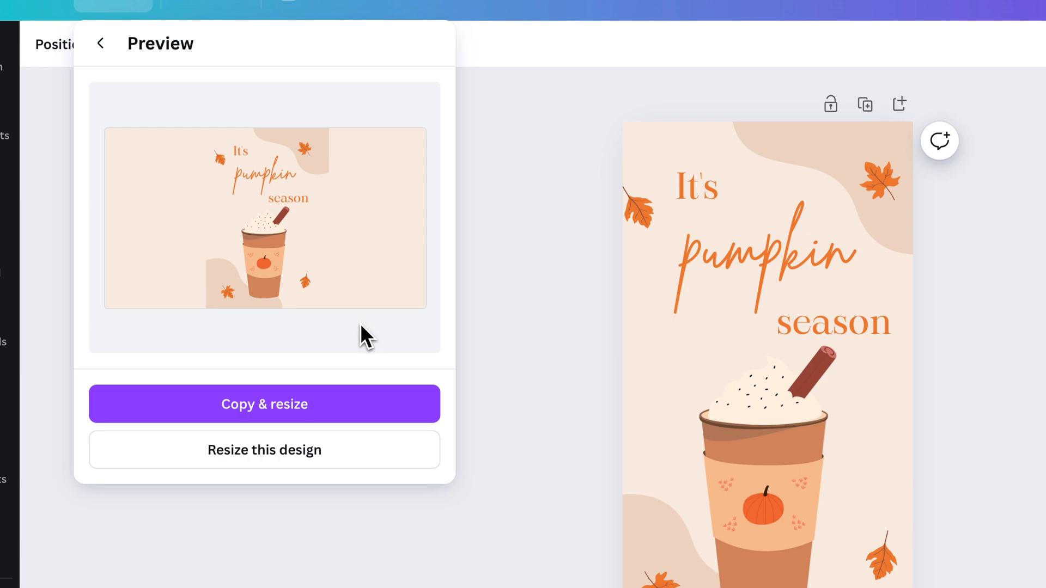
pyautogui.moveTo(321, 403)
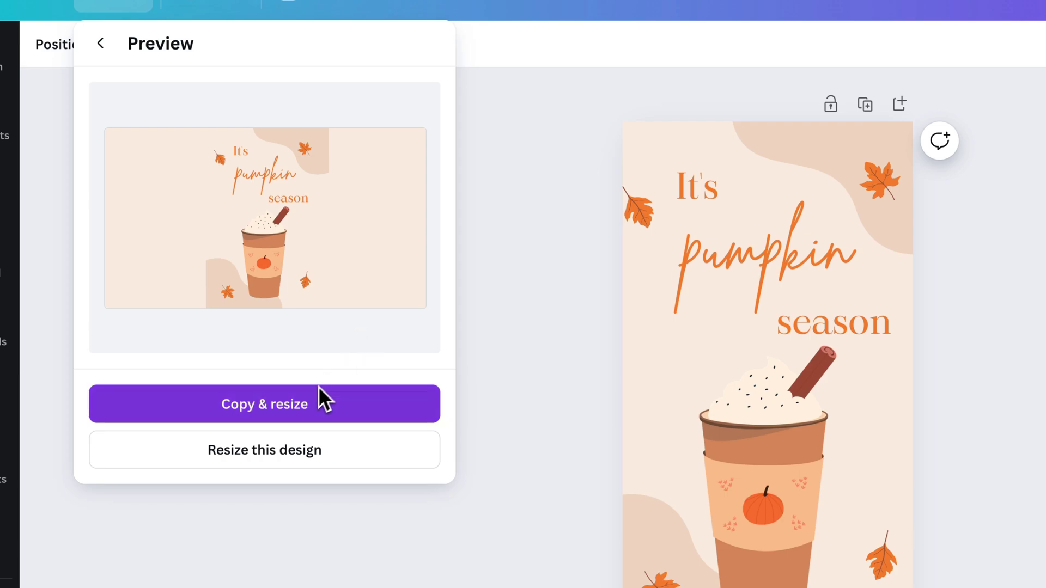
pyautogui.moveTo(311, 462)
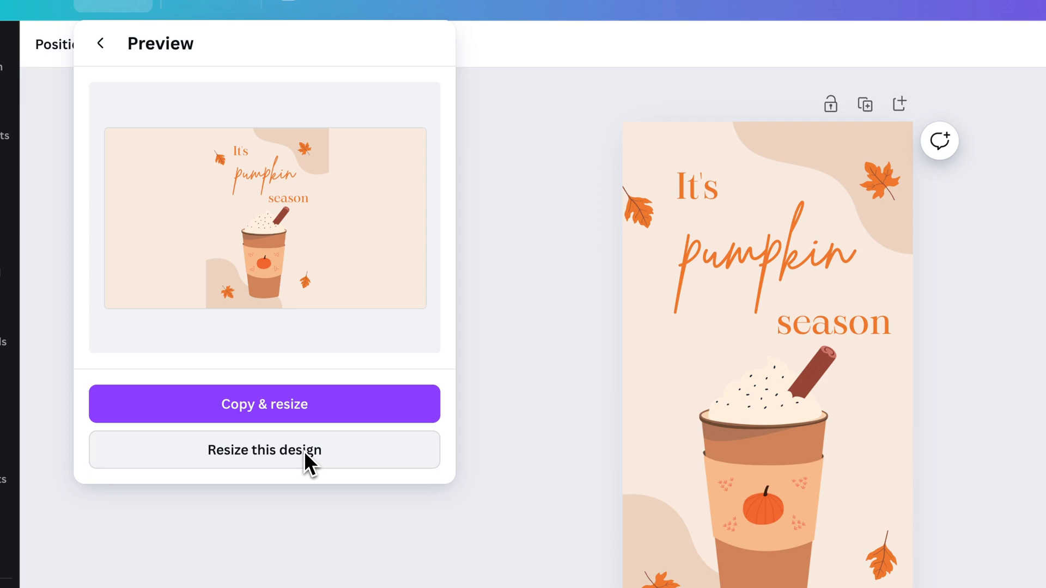
pyautogui.moveTo(319, 418)
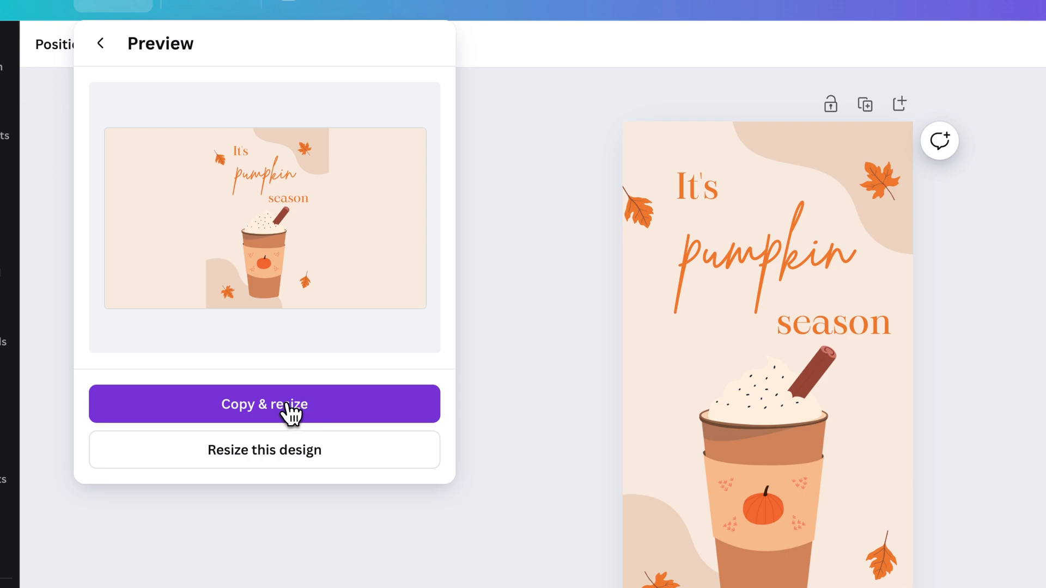
pyautogui.click(264, 403)
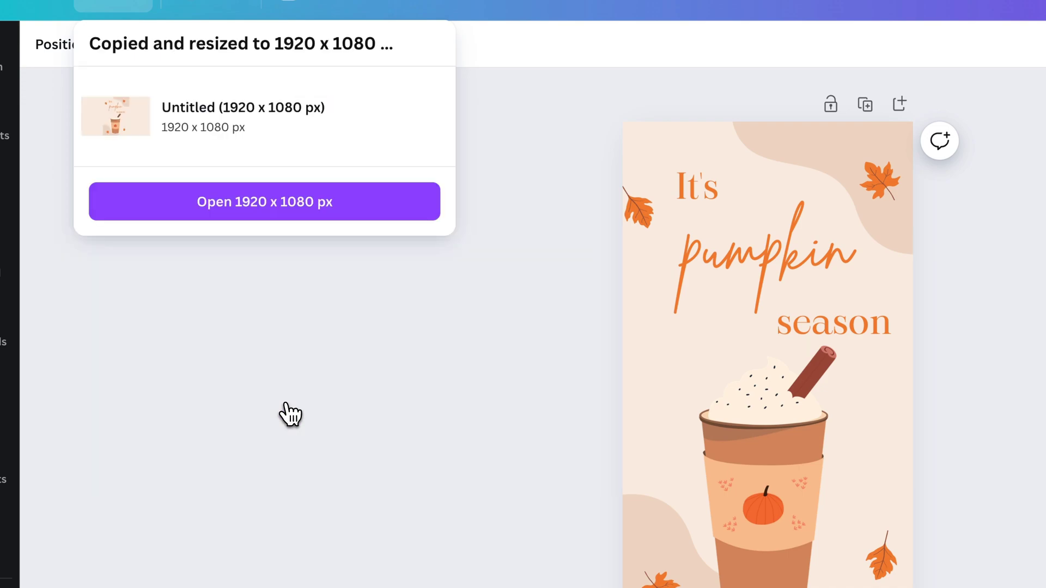
pyautogui.moveTo(270, 411)
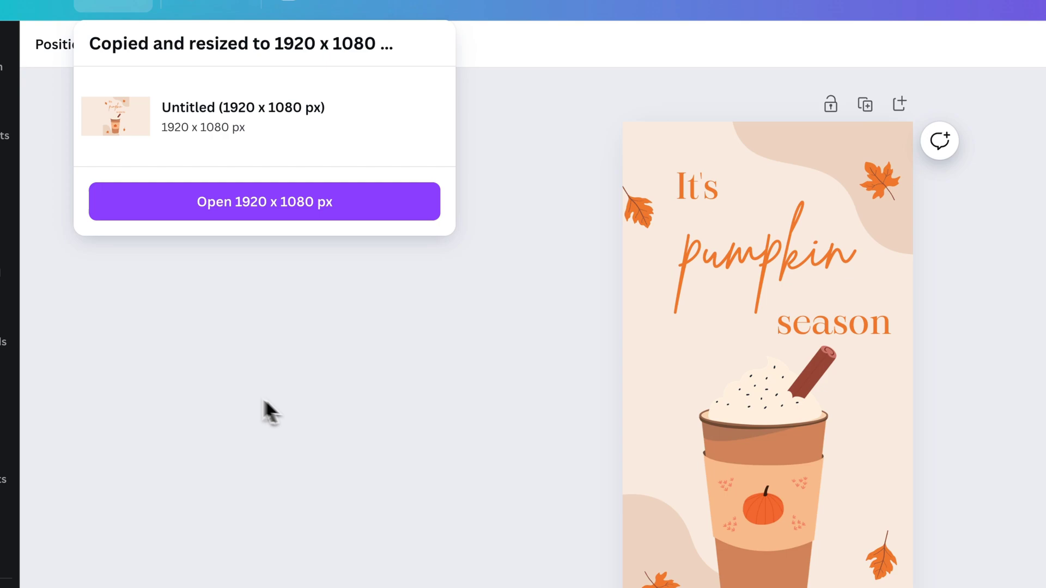
# View the new 1920 × 1080 px copy and select the maple leaf near the top.
pyautogui.click(264, 201)
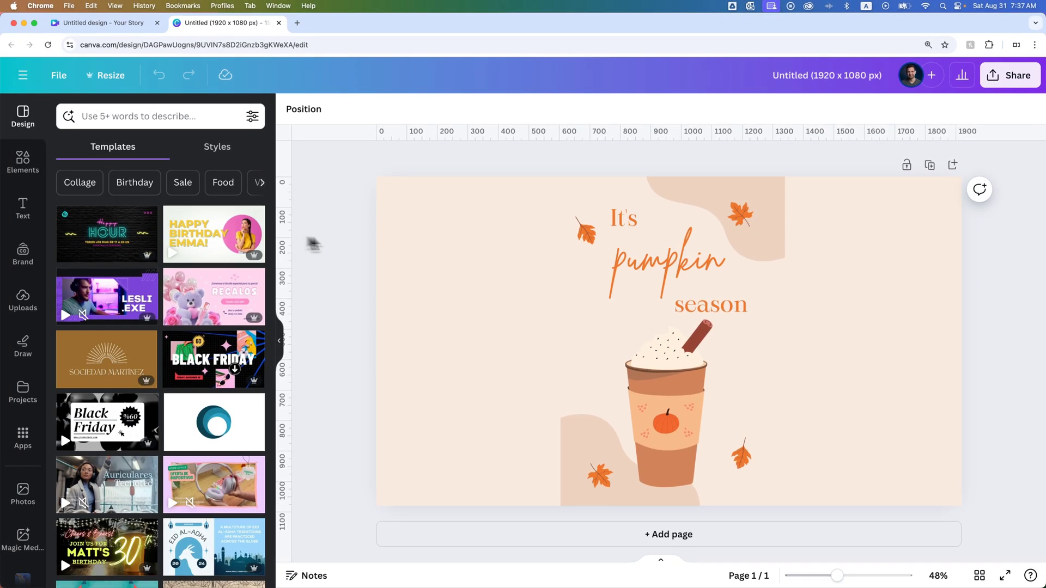
pyautogui.click(739, 215)
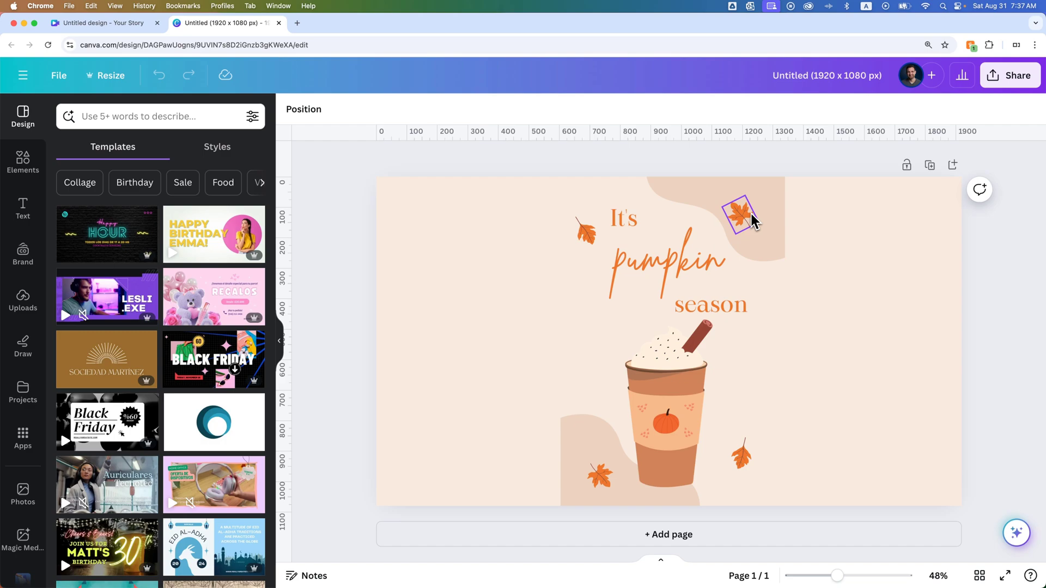
pyautogui.click(741, 217)
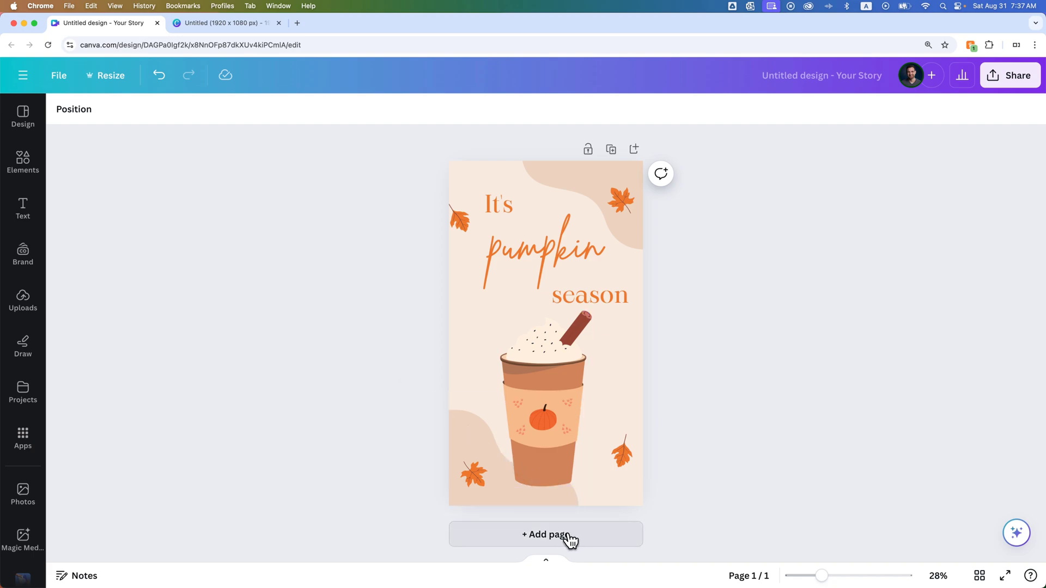
# Add a blank second page to the story and to the 1920×1080 landscape design.
pyautogui.click(545, 534)
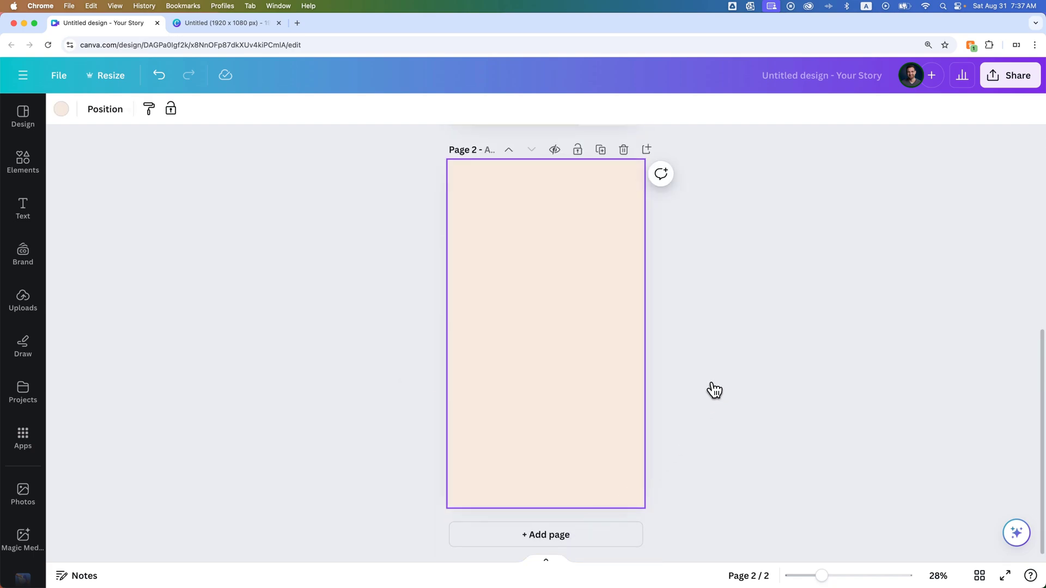
pyautogui.moveTo(278, 72)
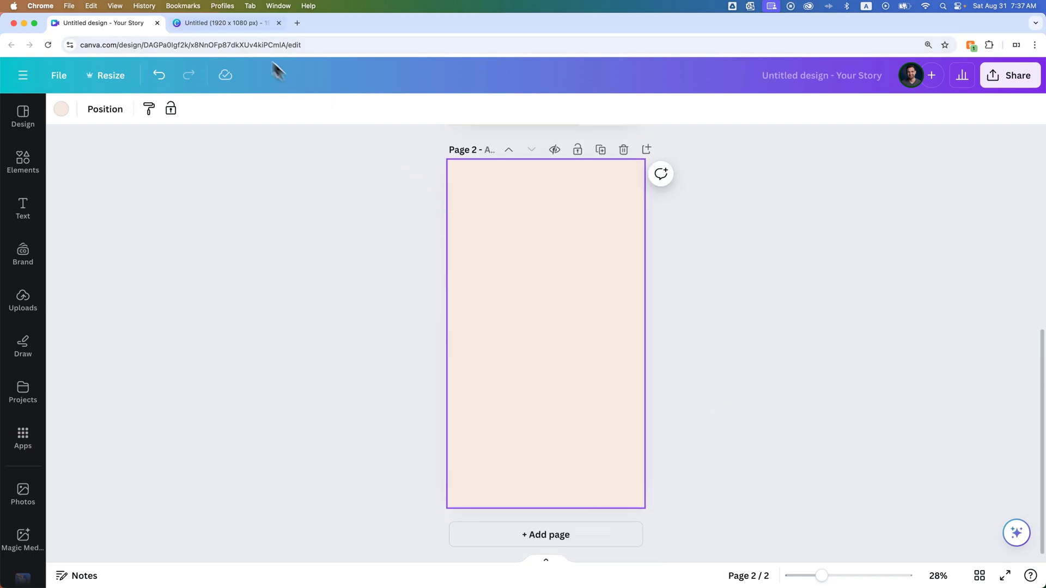
pyautogui.click(226, 22)
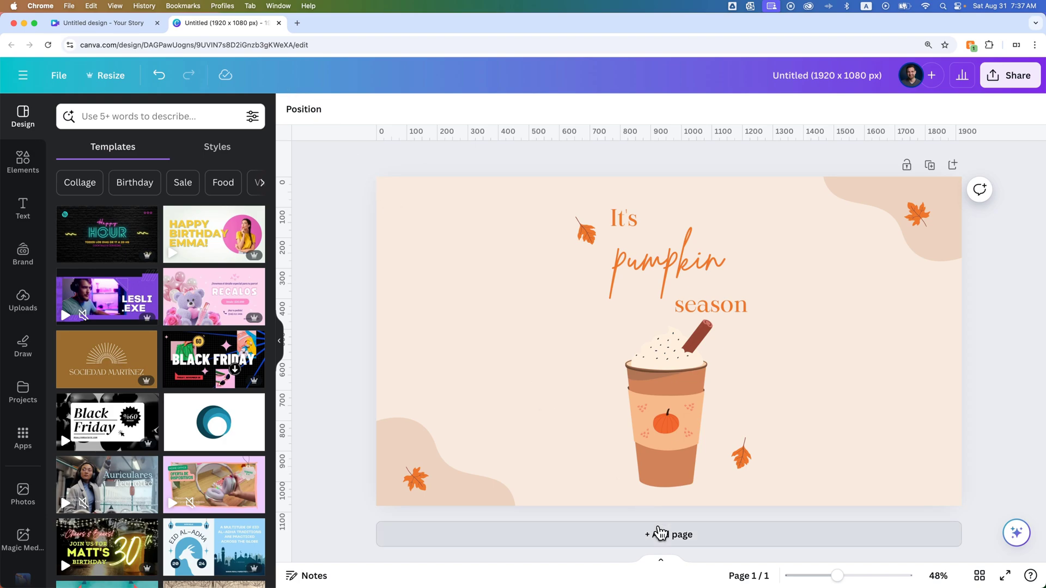
pyautogui.click(668, 534)
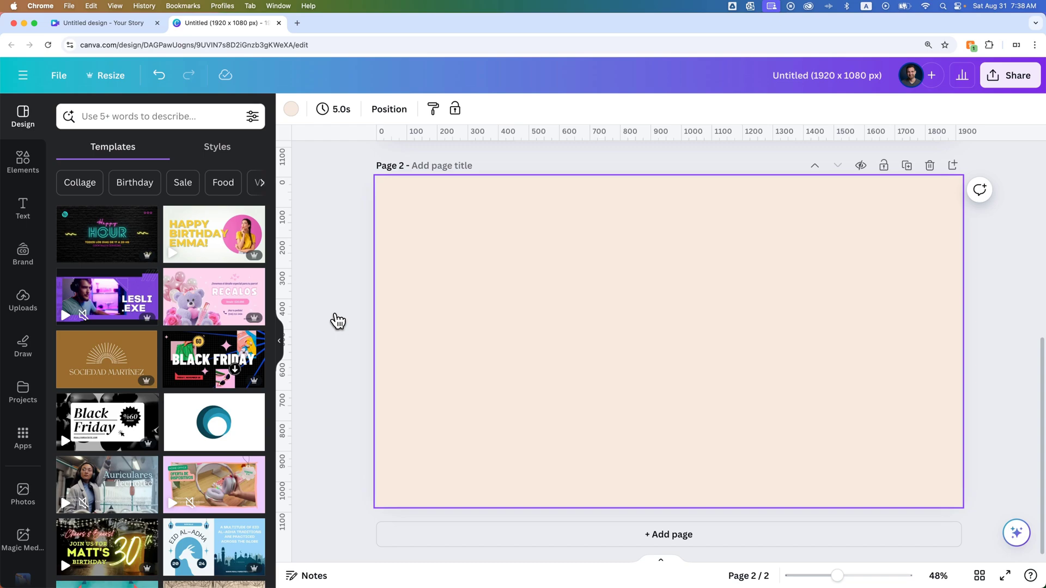
pyautogui.moveTo(340, 321)
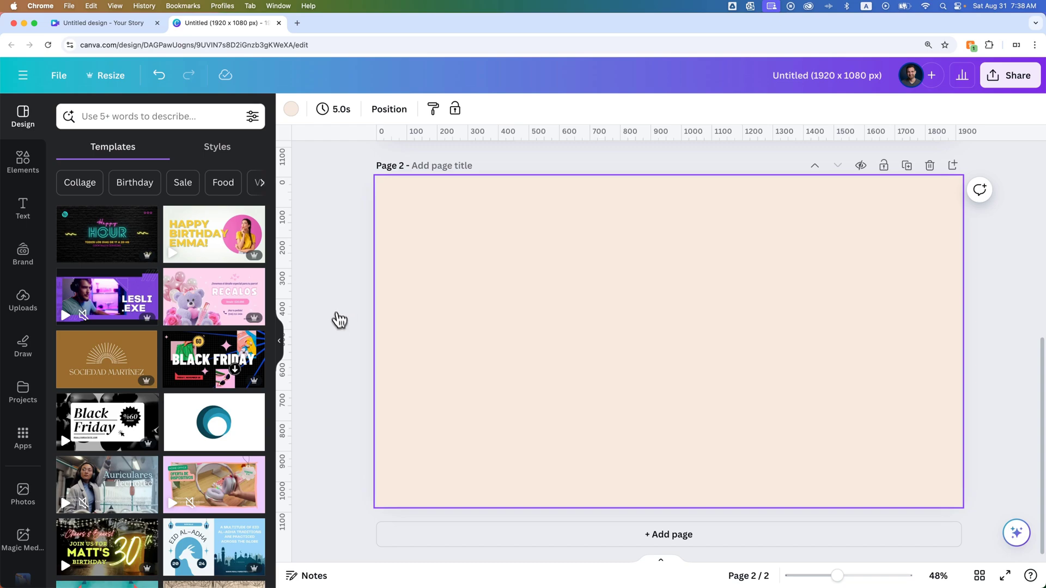
pyautogui.click(105, 76)
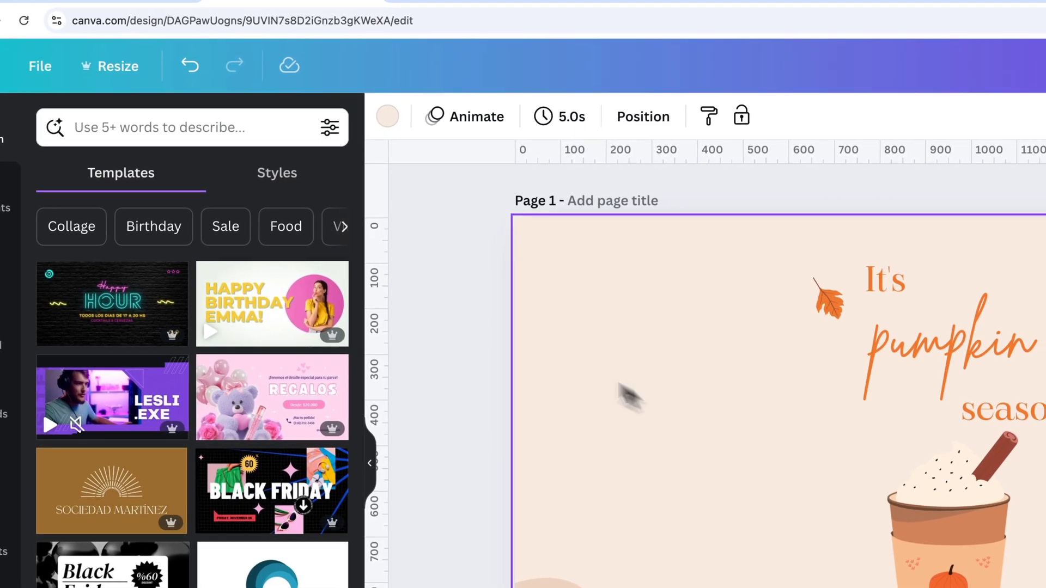
# Create a 1080 × 1080 px square copy including only Page 1 of the landscape design.
pyautogui.click(119, 67)
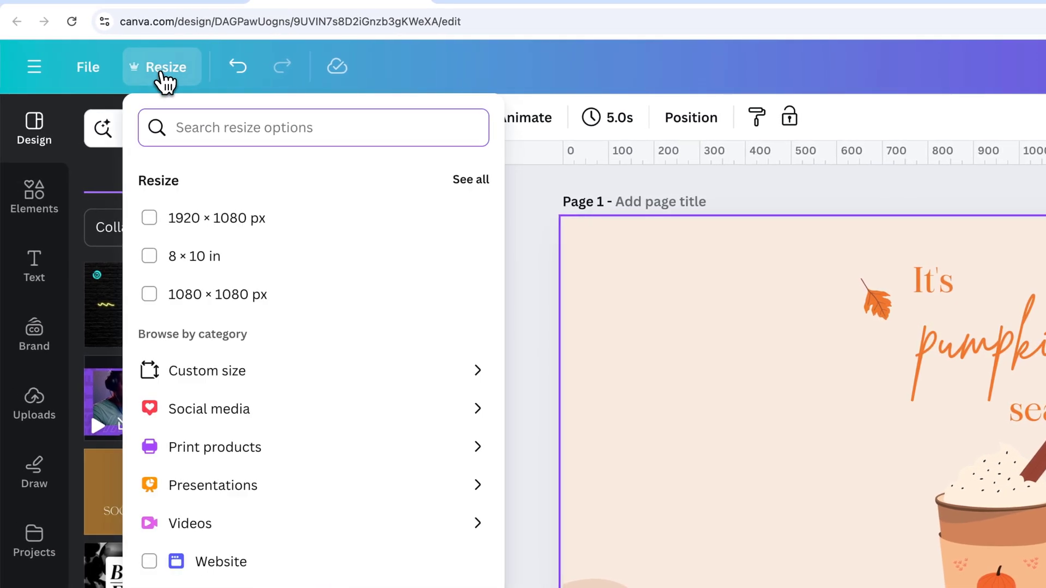
pyautogui.click(150, 295)
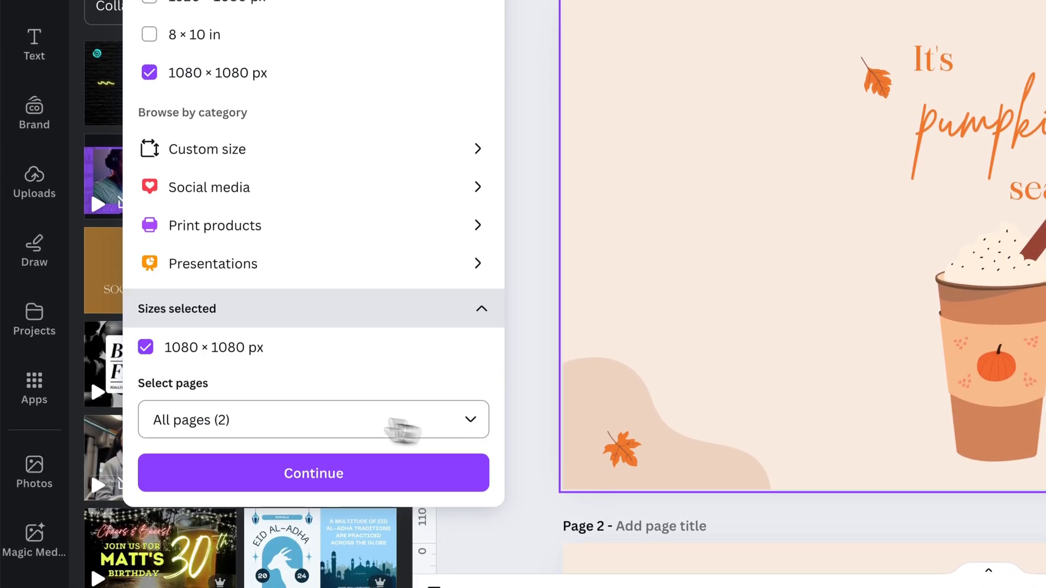
pyautogui.click(313, 420)
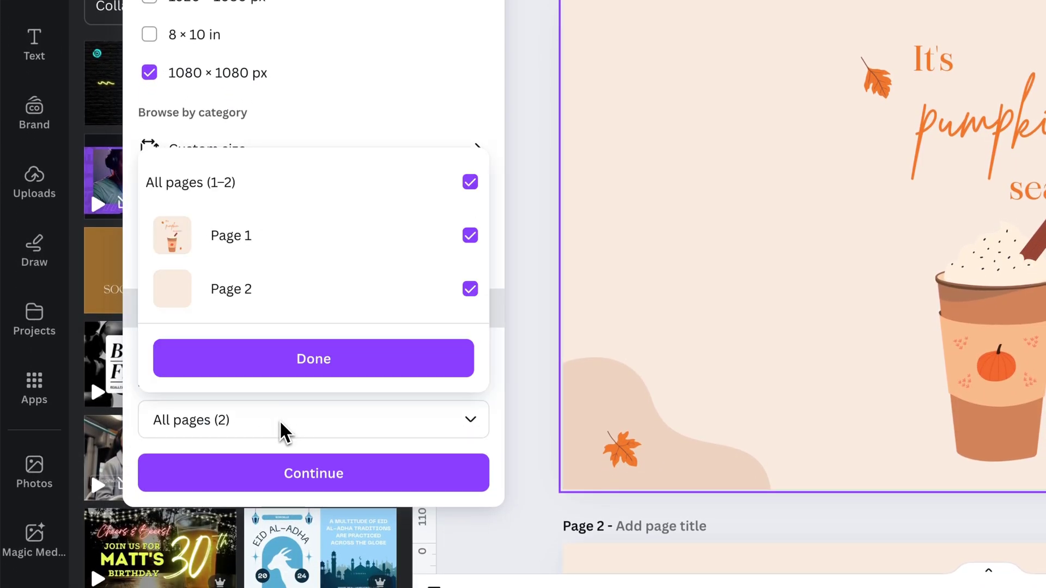
pyautogui.click(469, 289)
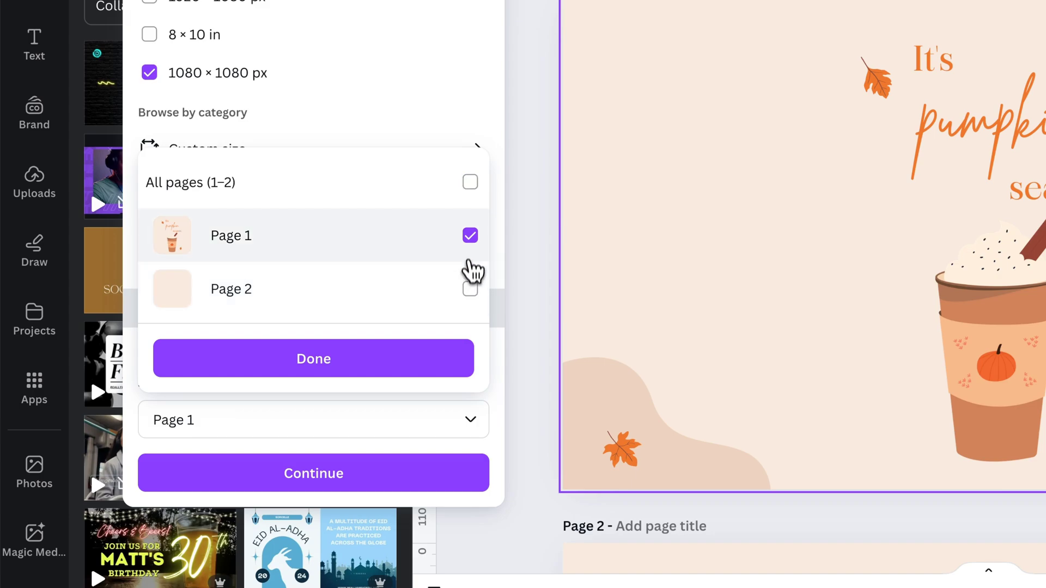
pyautogui.click(313, 359)
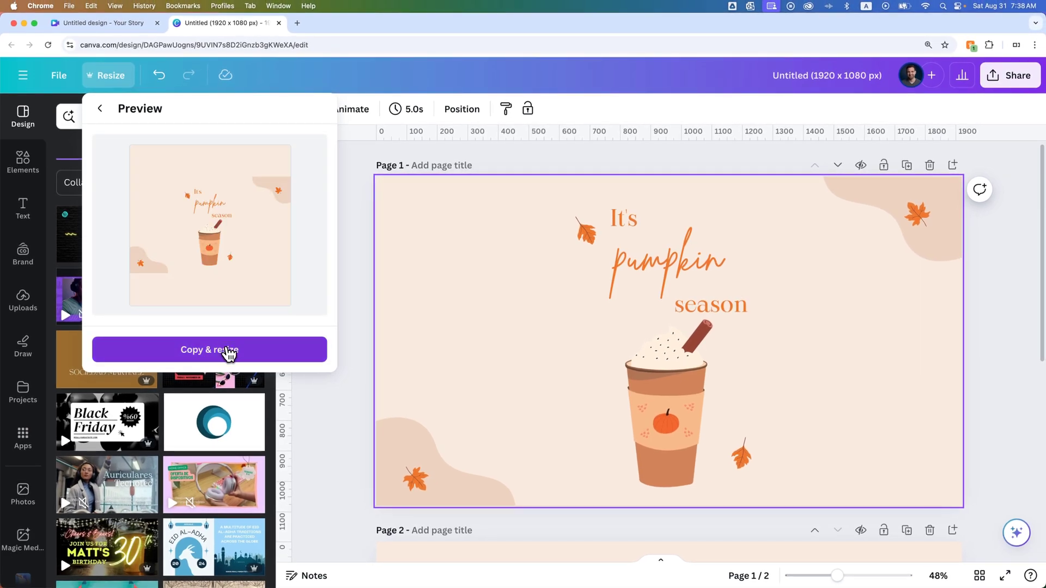
pyautogui.click(209, 350)
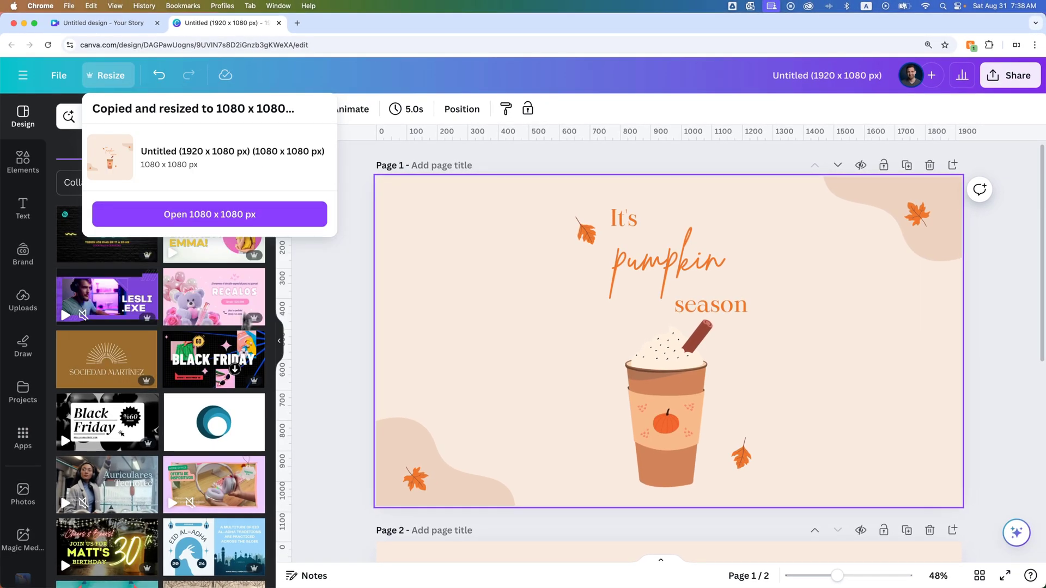
# In the square copy, select the title, cup and leaves together and rescale the group.
pyautogui.click(209, 215)
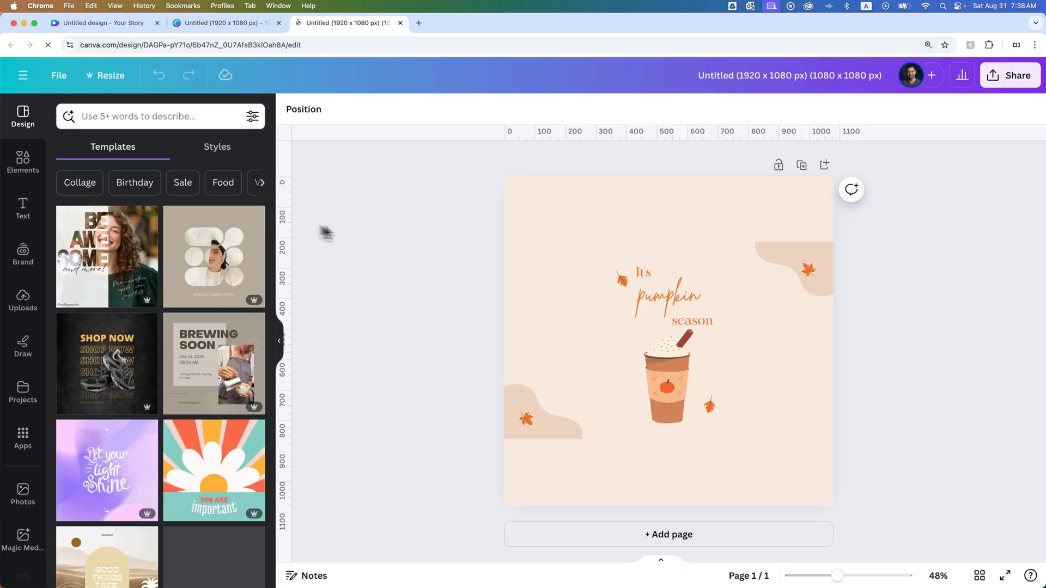
pyautogui.click(807, 269)
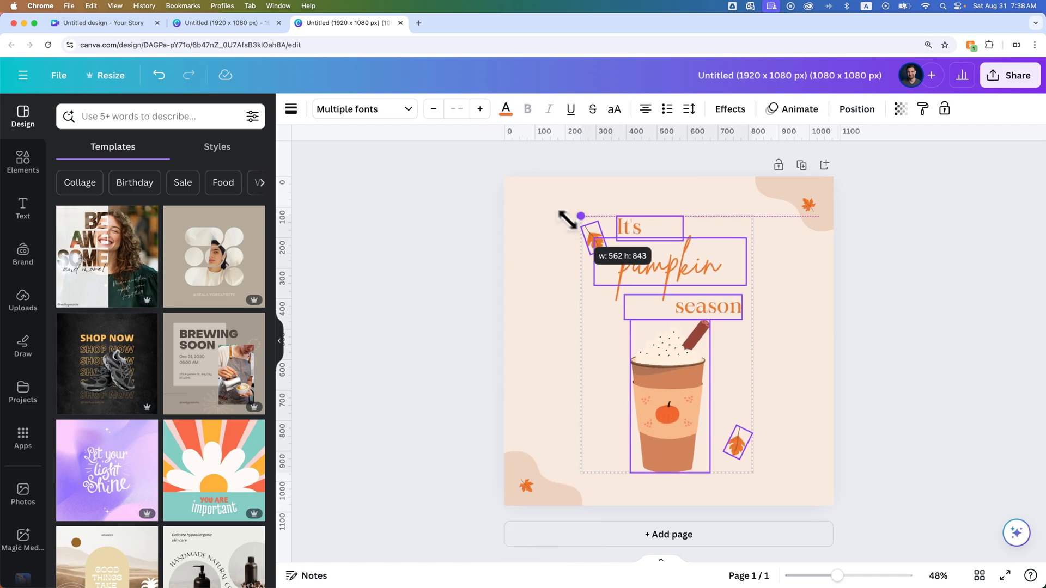
pyautogui.moveTo(579, 216); pyautogui.dragTo(586, 228)
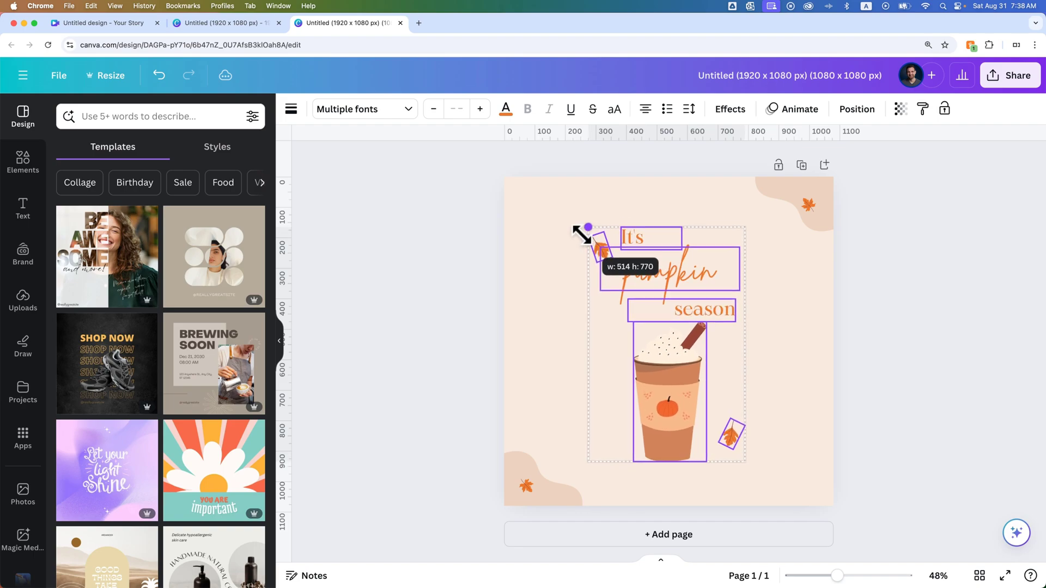